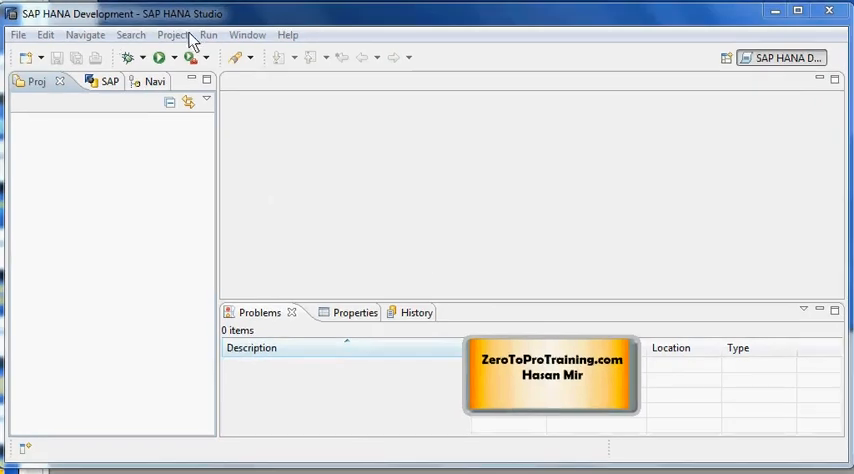
pyautogui.moveTo(197, 67)
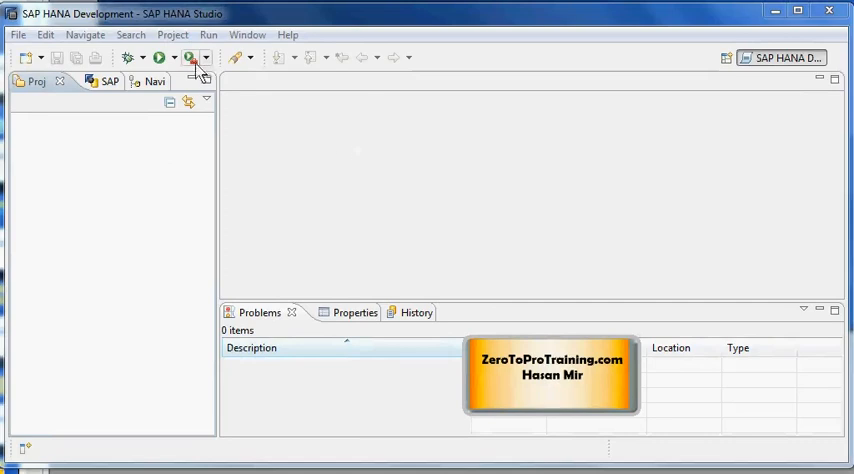
pyautogui.moveTo(290, 82)
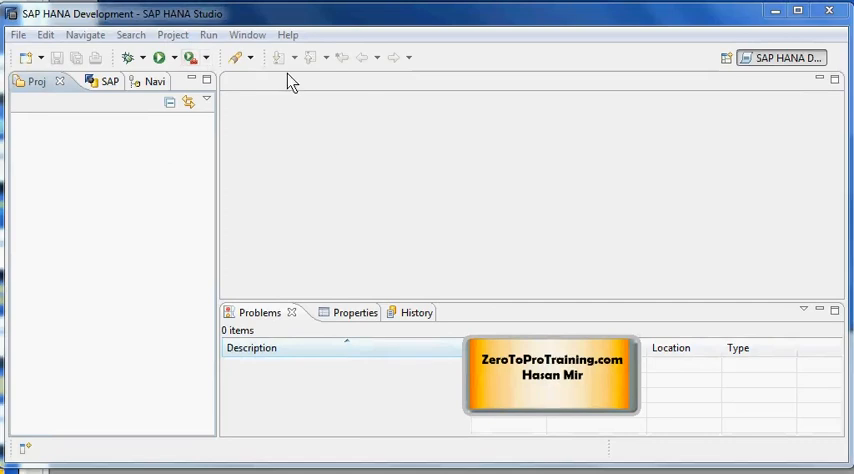
pyautogui.moveTo(250, 88)
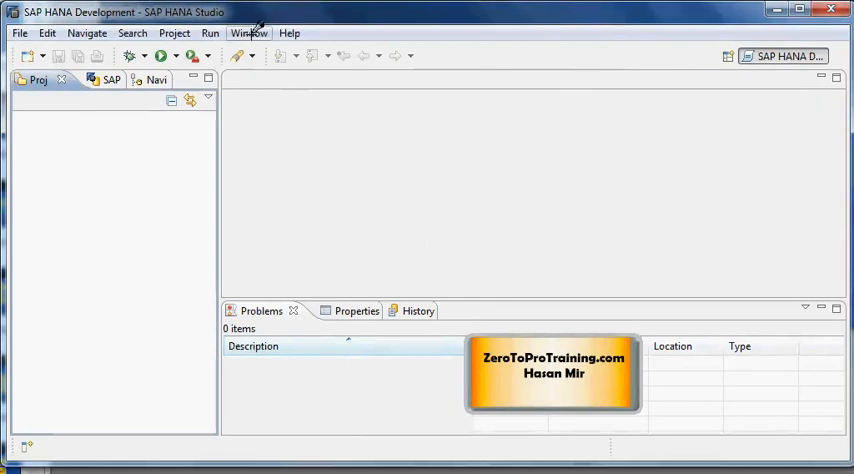
# Open Window > Preferences to reach the Install/Update settings.
pyautogui.click(249, 33)
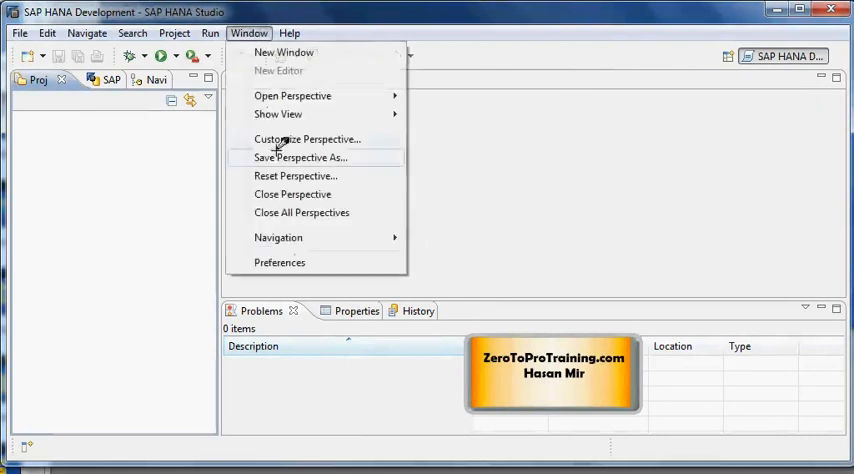
pyautogui.click(292, 95)
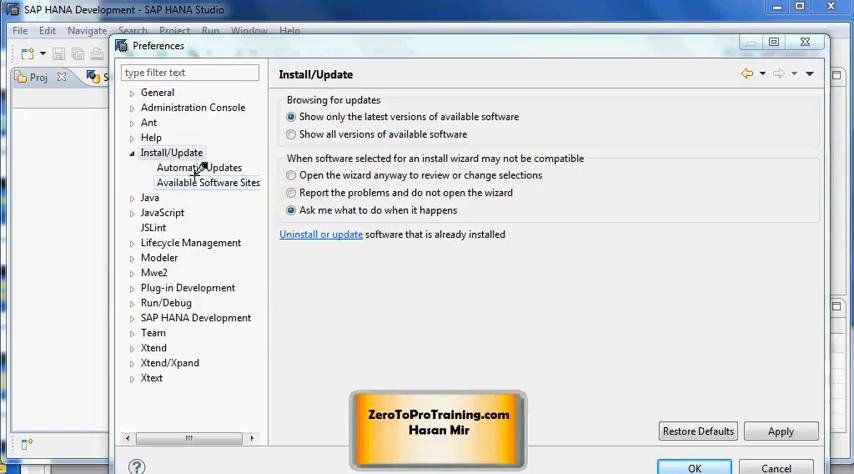
pyautogui.moveTo(207, 185)
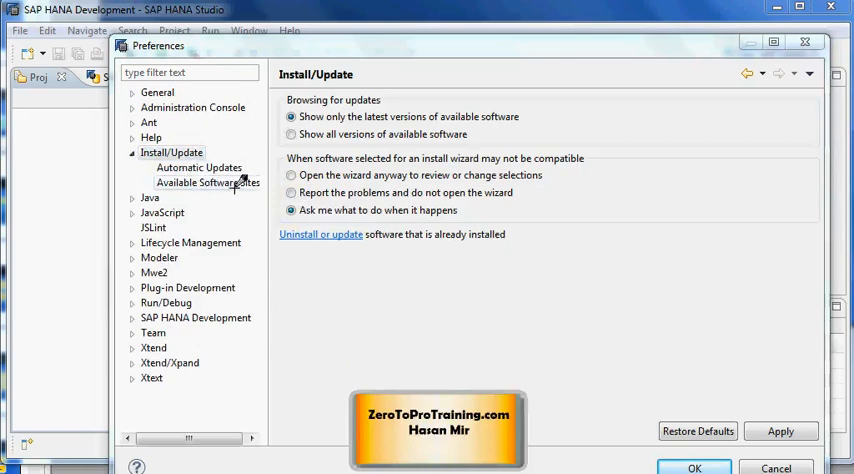
# Show the Available Software Sites page, whose update site list is empty.
pyautogui.click(208, 182)
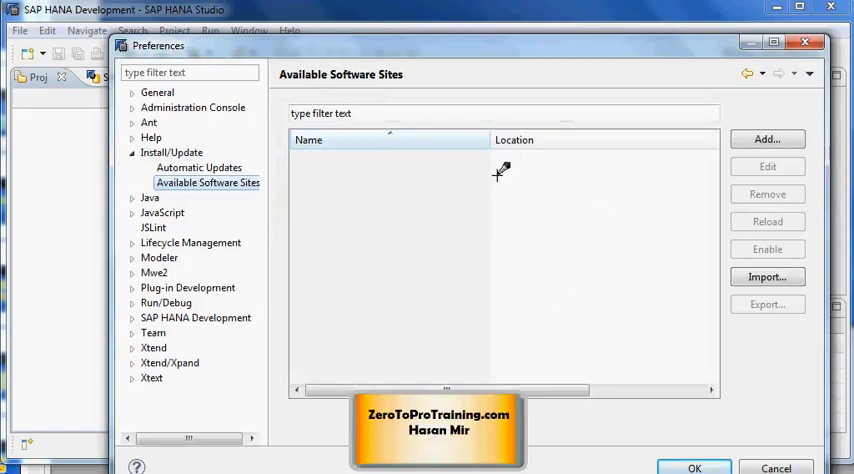
pyautogui.moveTo(673, 187)
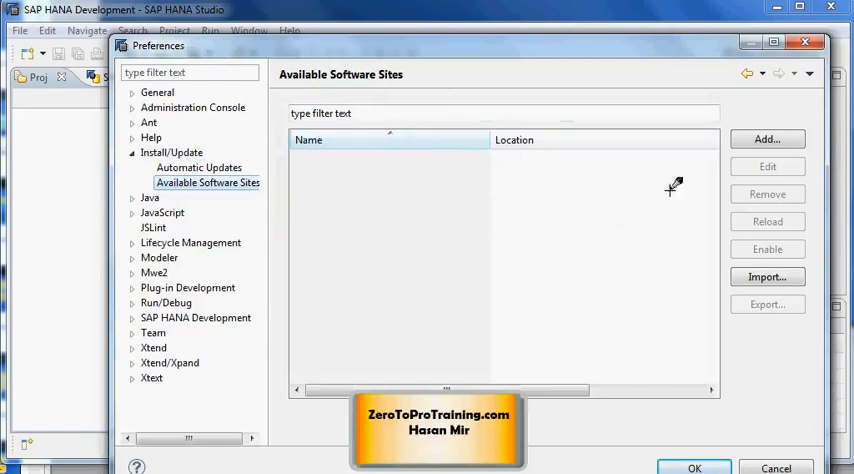
pyautogui.moveTo(660, 187)
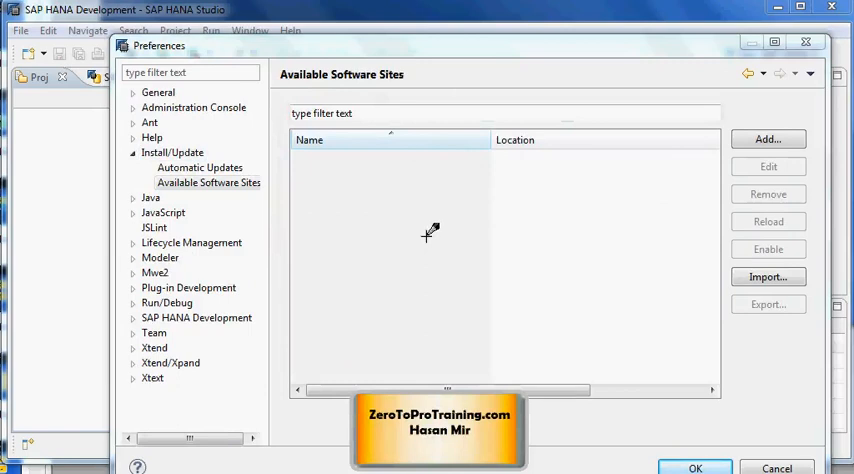
pyautogui.moveTo(546, 175)
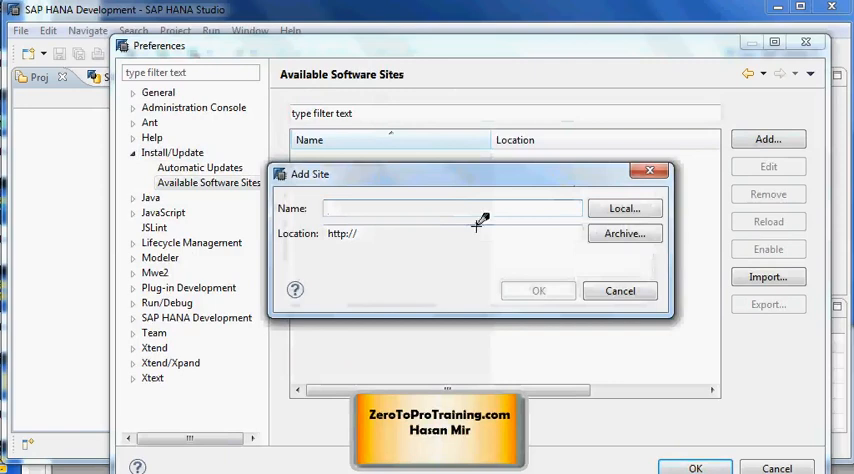
# Name the new site 'Software Provider', then cancel the Add Site dialog without saving.
pyautogui.write('Software P')
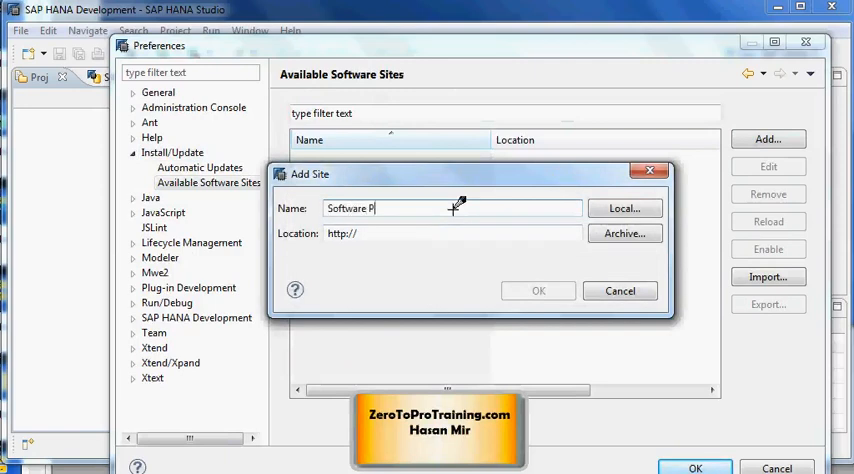
pyautogui.write('rovider')
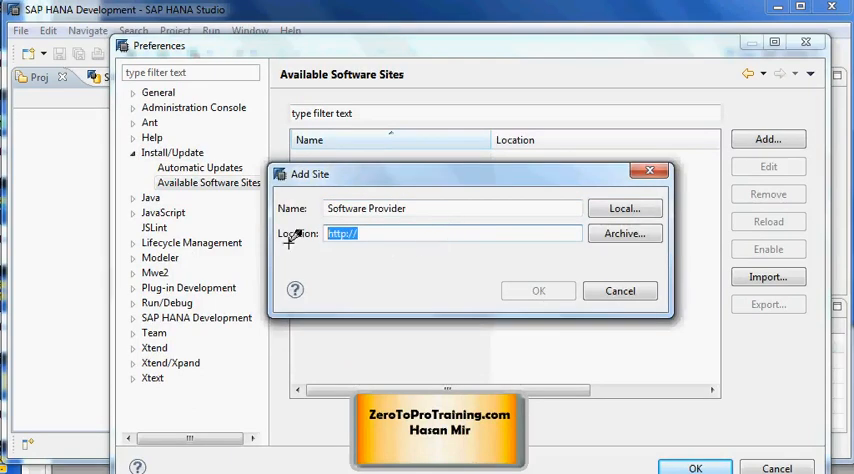
pyautogui.moveTo(535, 193)
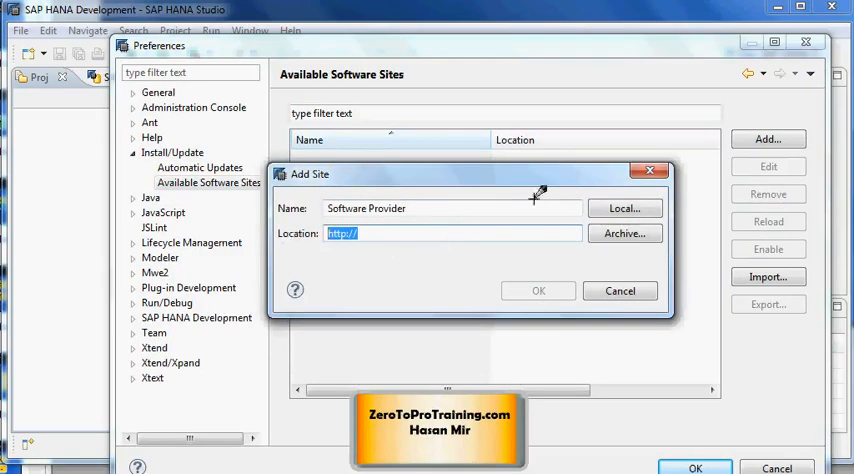
pyautogui.click(619, 290)
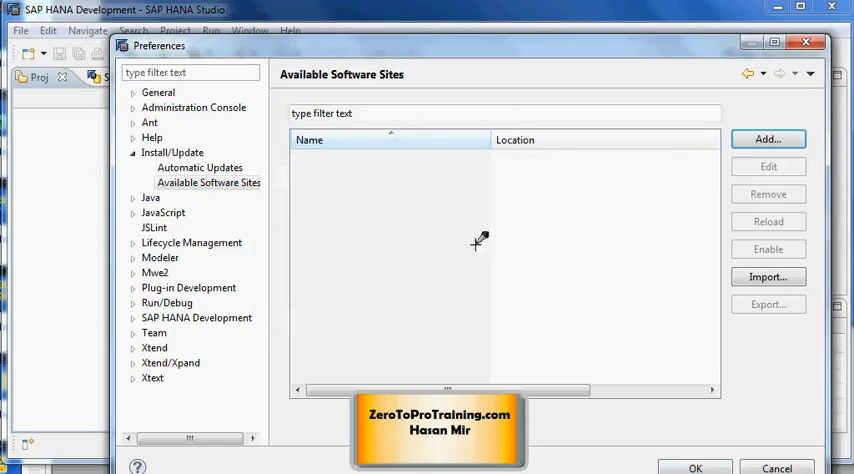
pyautogui.moveTo(401, 196)
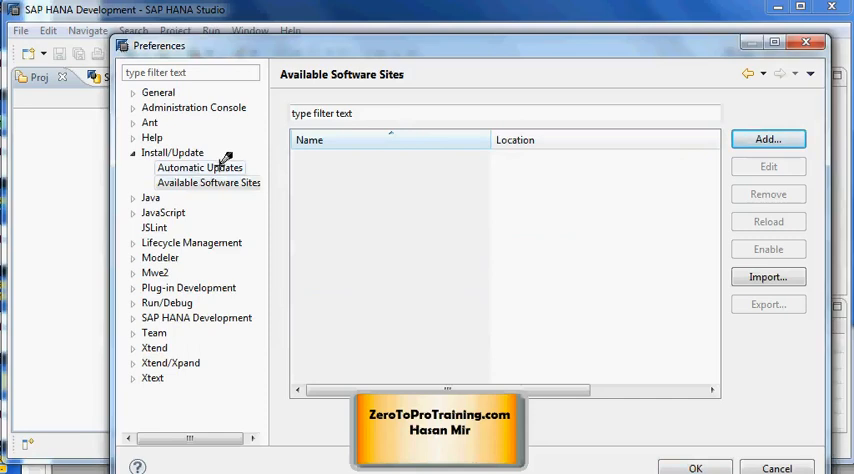
pyautogui.moveTo(205, 152)
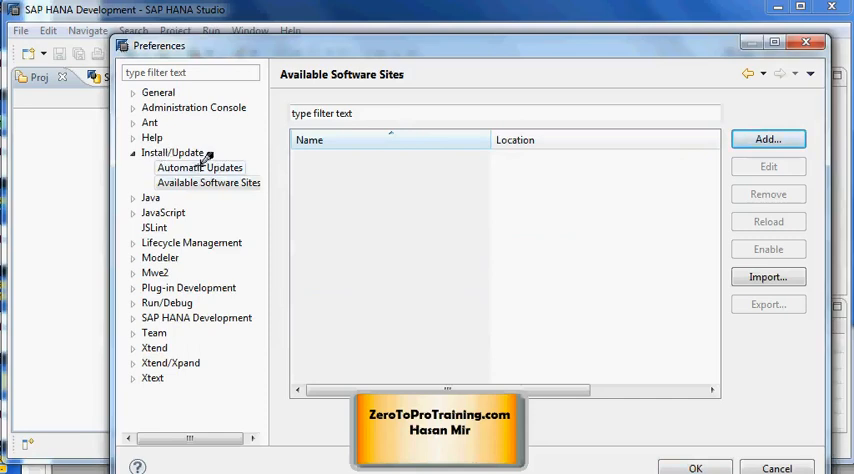
# Show the Automatic Updates page, leaving automatic update checking off.
pyautogui.click(199, 167)
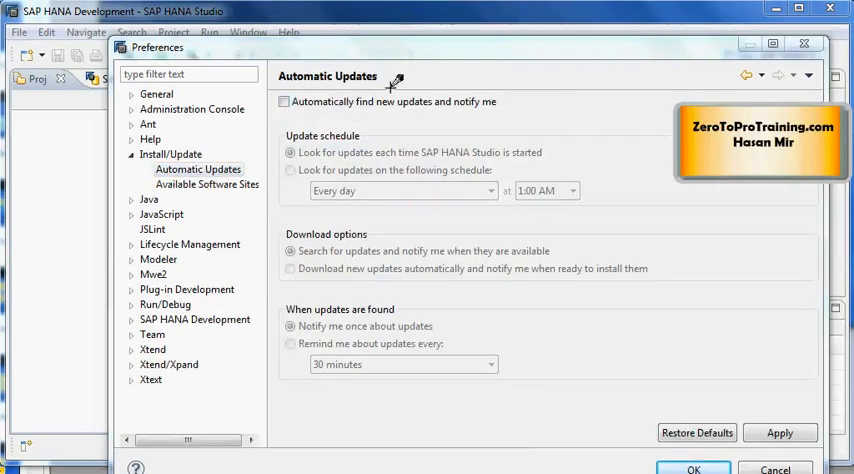
pyautogui.moveTo(590, 207)
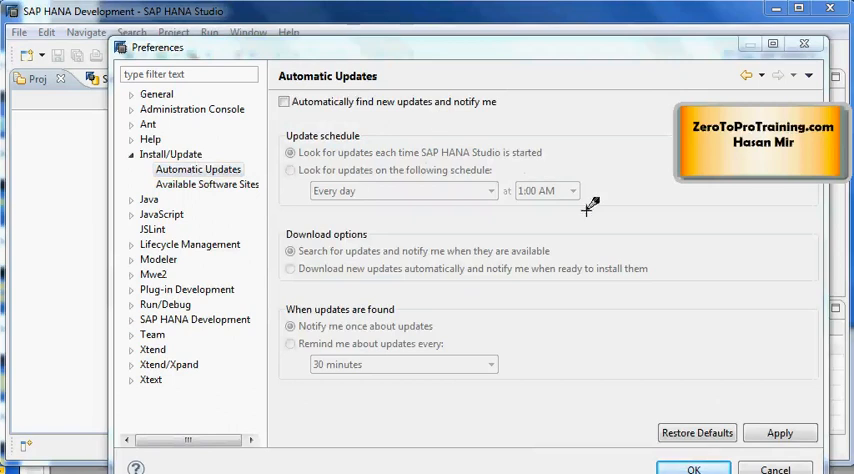
pyautogui.moveTo(310, 100)
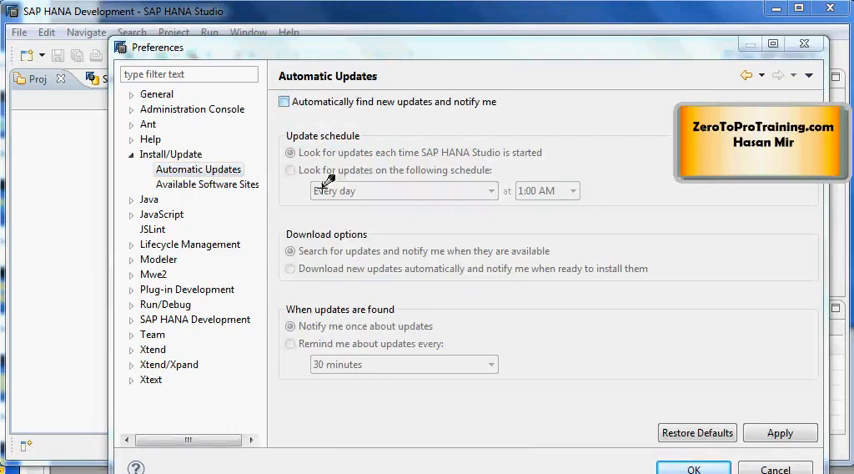
pyautogui.moveTo(380, 160)
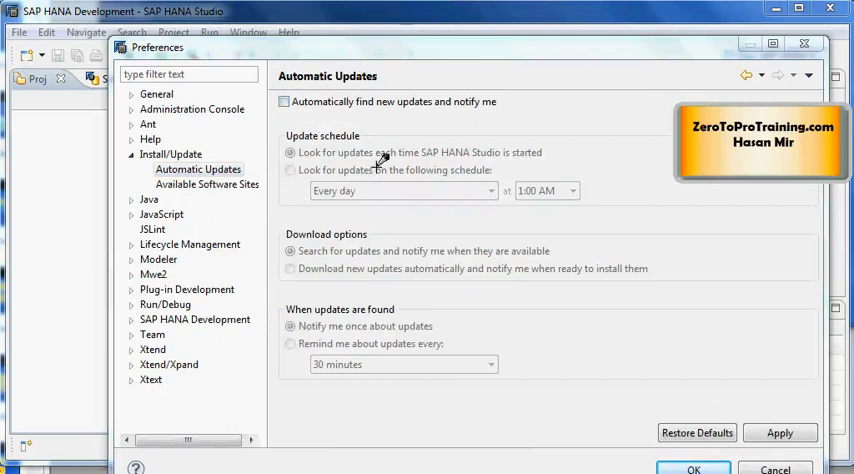
pyautogui.moveTo(510, 158)
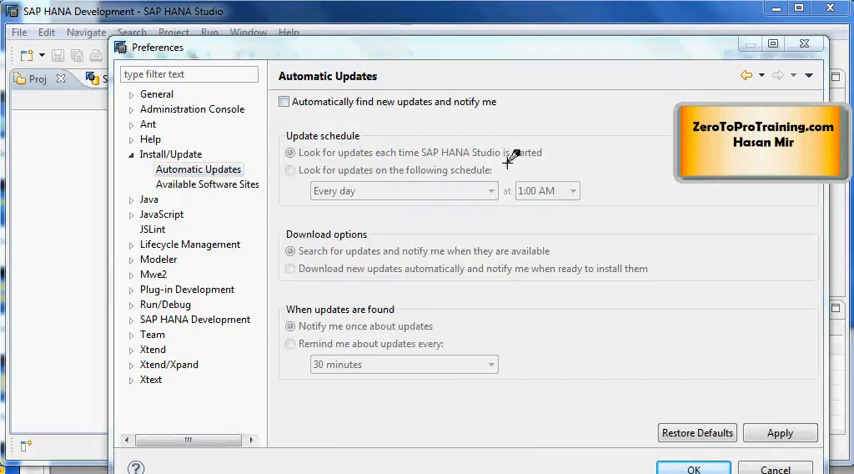
pyautogui.moveTo(508, 157)
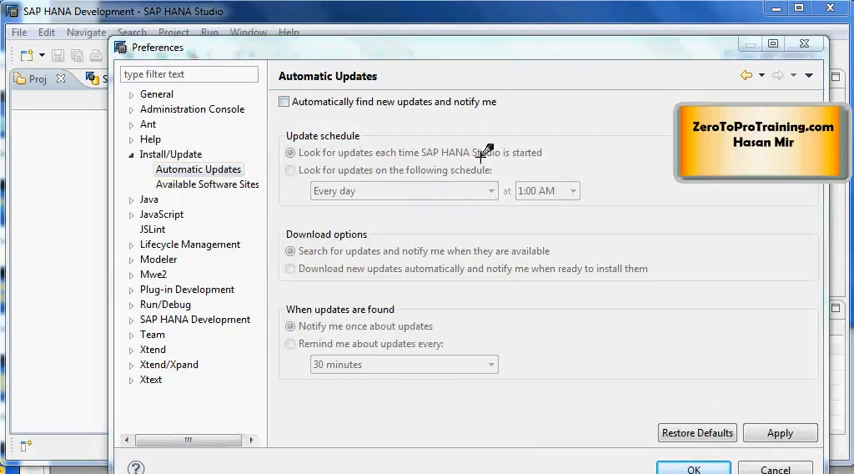
pyautogui.moveTo(445, 200)
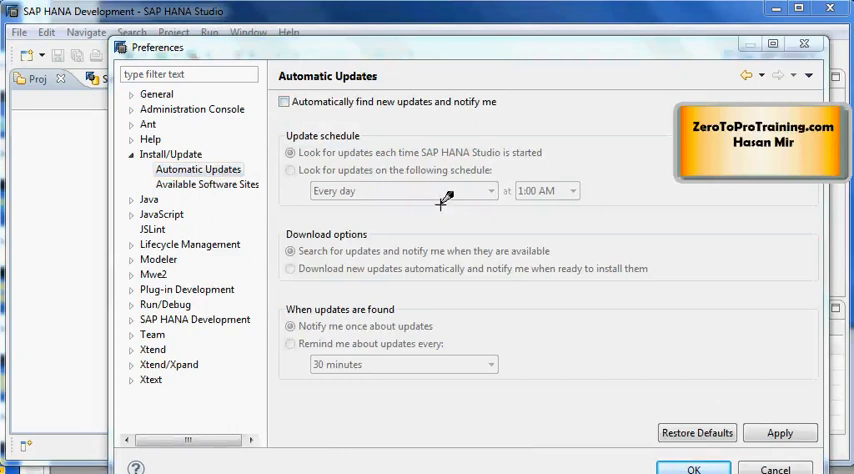
pyautogui.moveTo(352, 199)
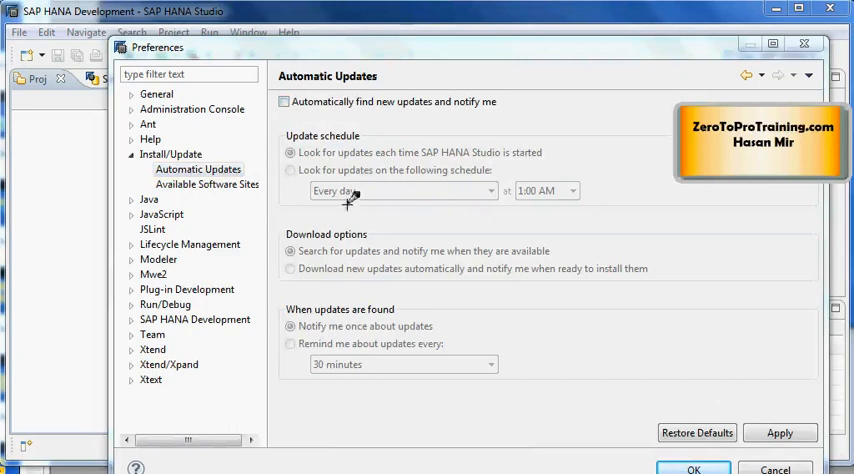
pyautogui.moveTo(392, 211)
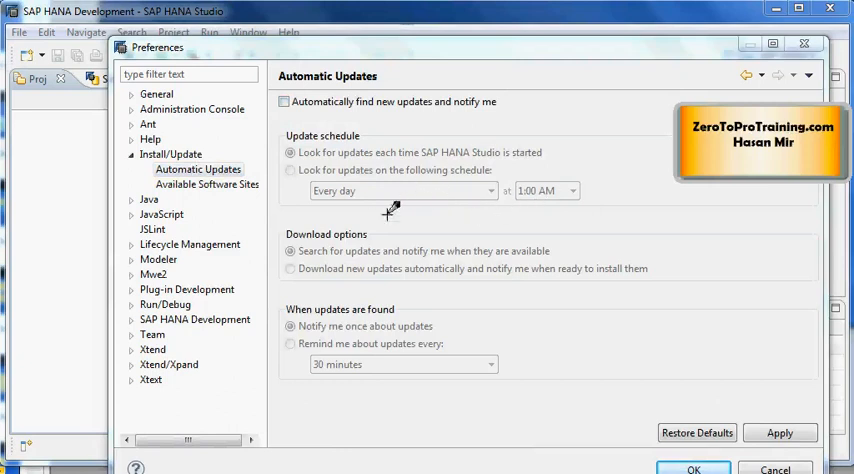
pyautogui.moveTo(400, 216)
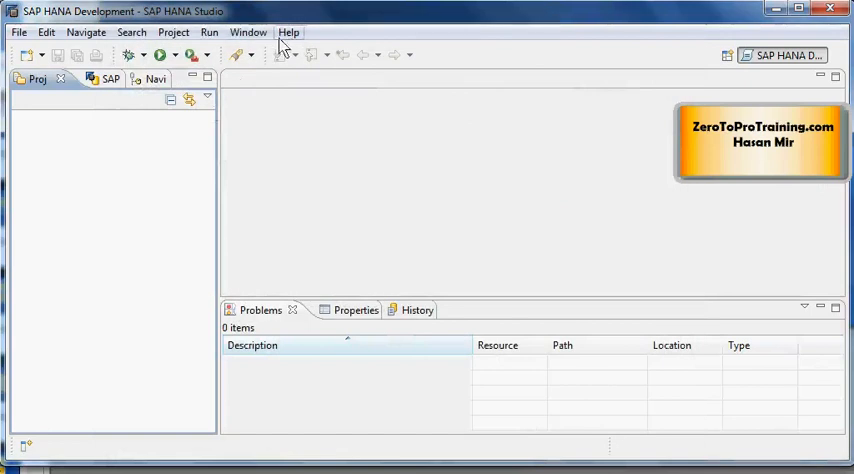
pyautogui.moveTo(197, 121)
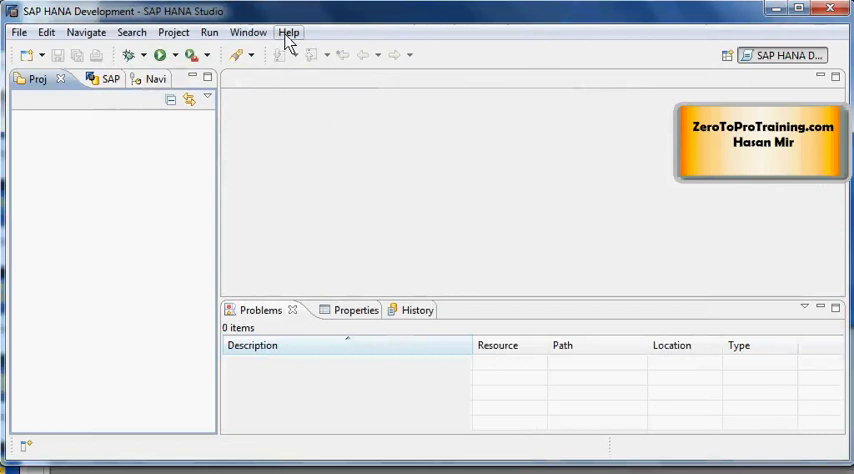
pyautogui.click(289, 32)
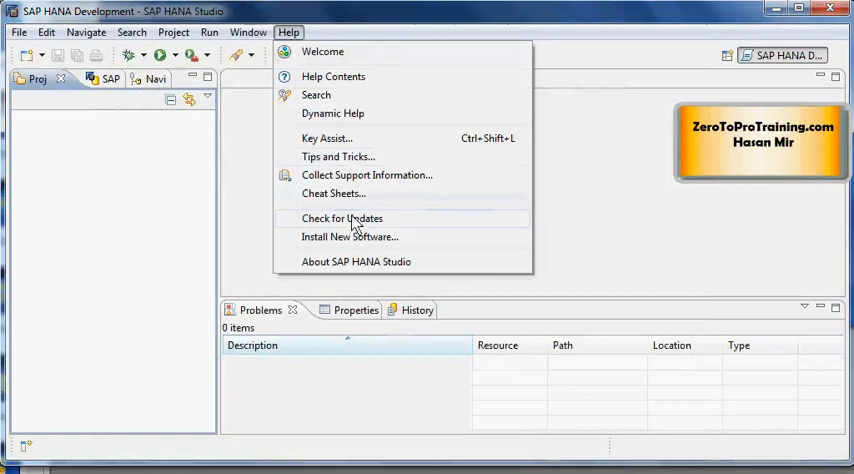
pyautogui.moveTo(403, 225)
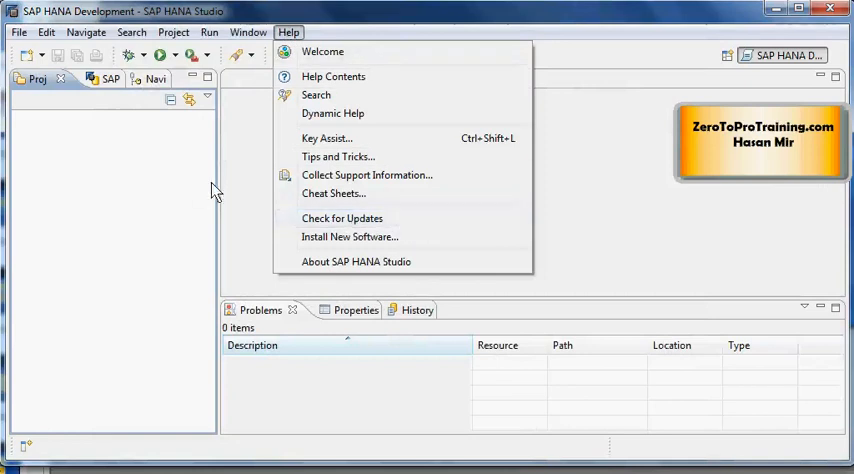
pyautogui.click(430, 245)
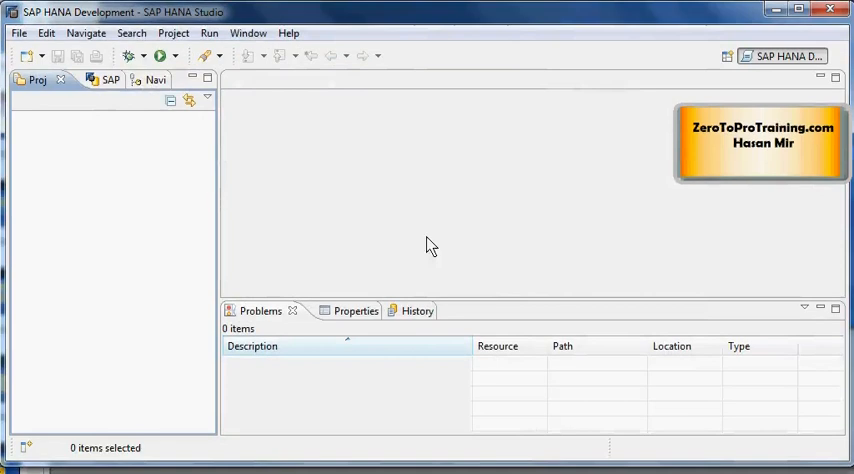
pyautogui.moveTo(351, 101)
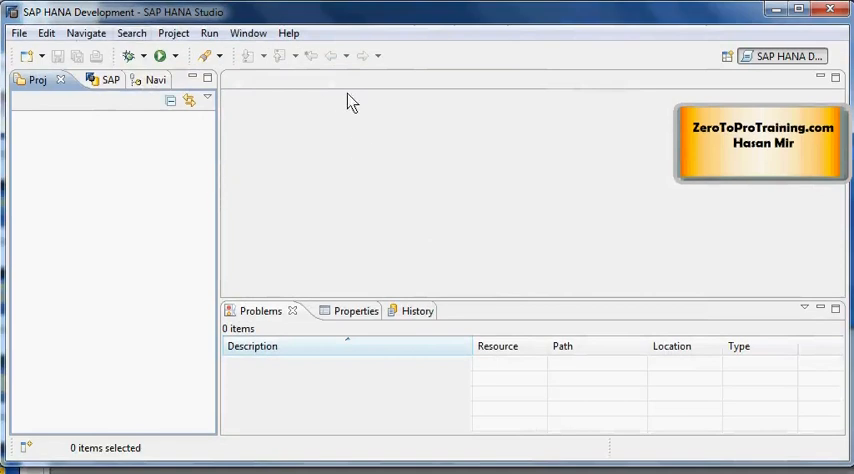
pyautogui.moveTo(205, 33)
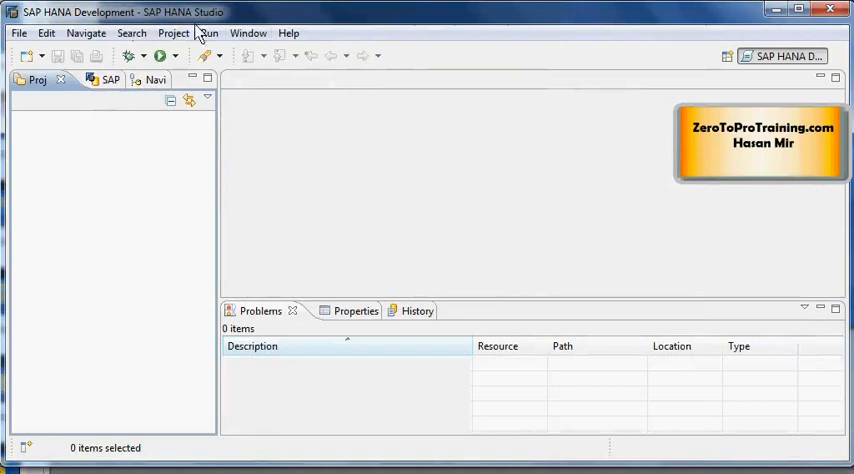
pyautogui.moveTo(602, 128)
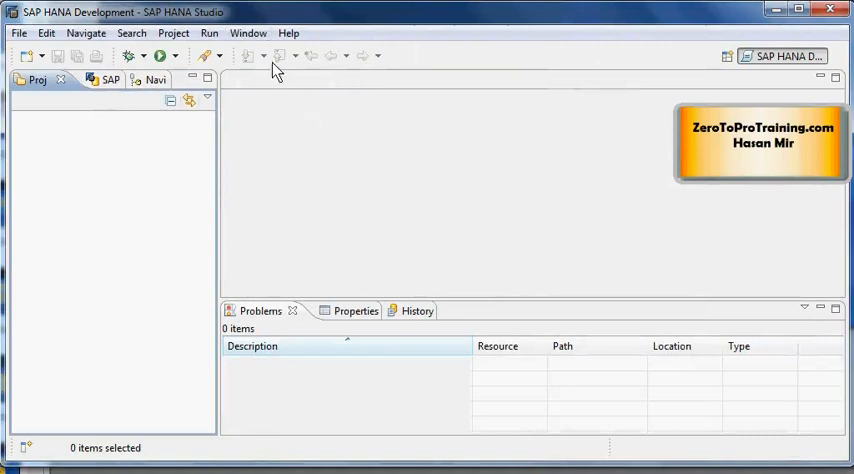
pyautogui.moveTo(165, 25)
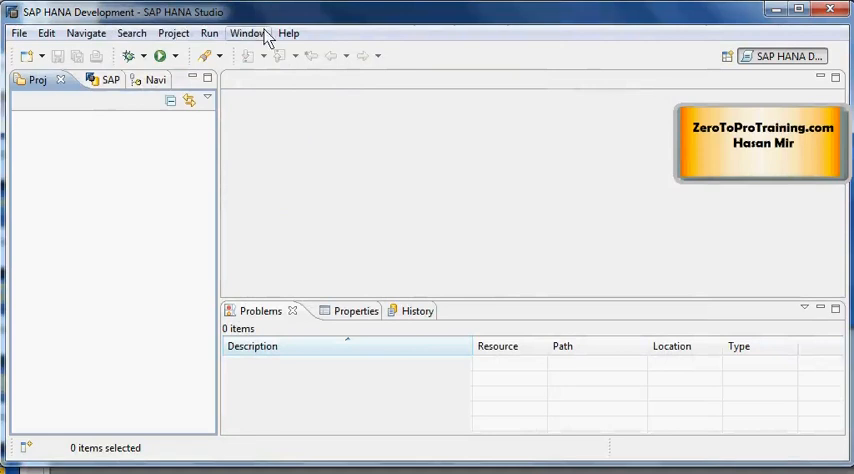
# Switch to the Administration Console perspective listing the HDB (SYSTEM) system.
pyautogui.click(248, 33)
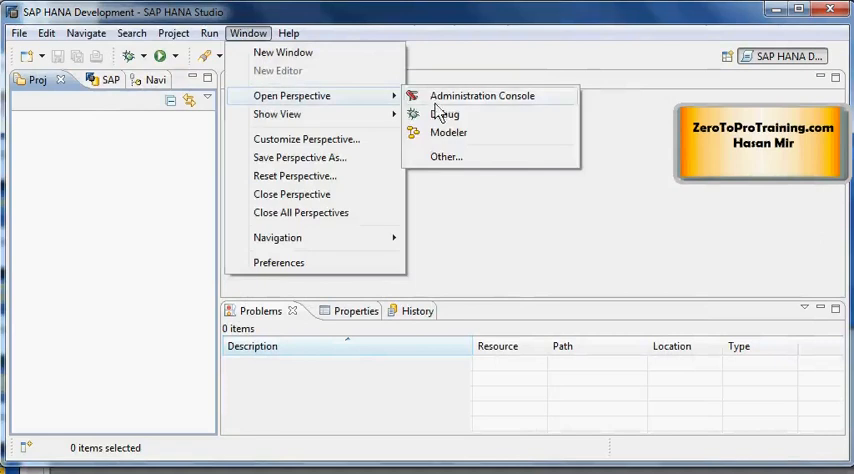
pyautogui.click(481, 95)
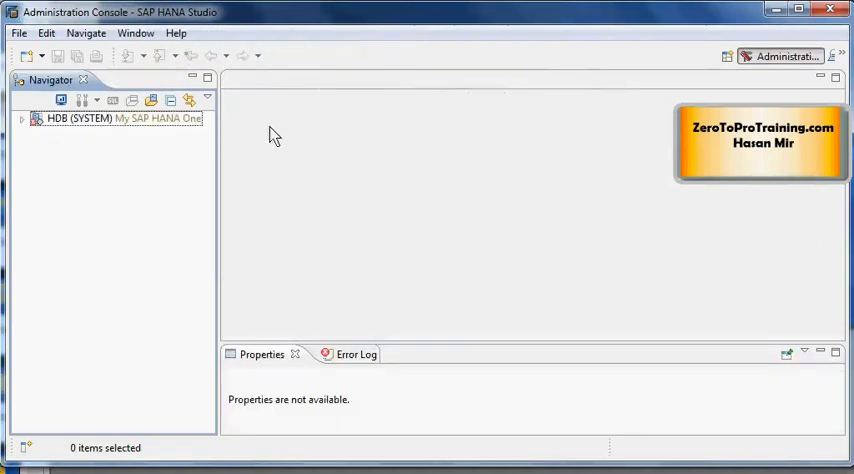
pyautogui.moveTo(175, 33)
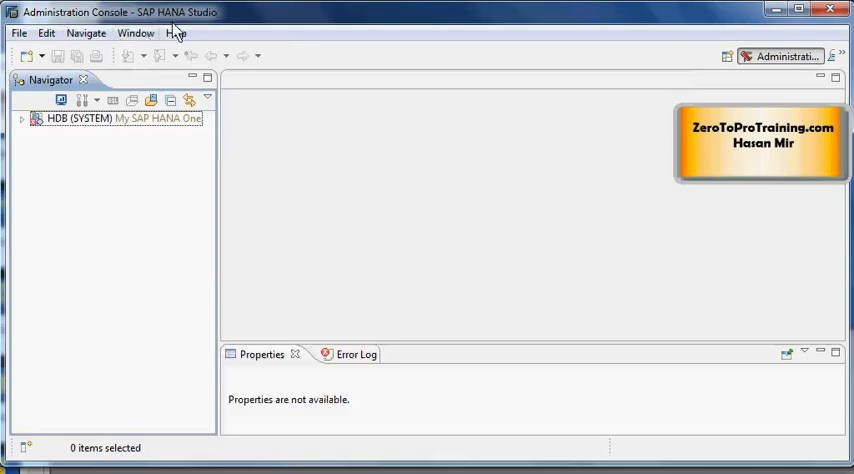
# Reopen Preferences on the Automatic Updates page from the Administration Console.
pyautogui.click(136, 33)
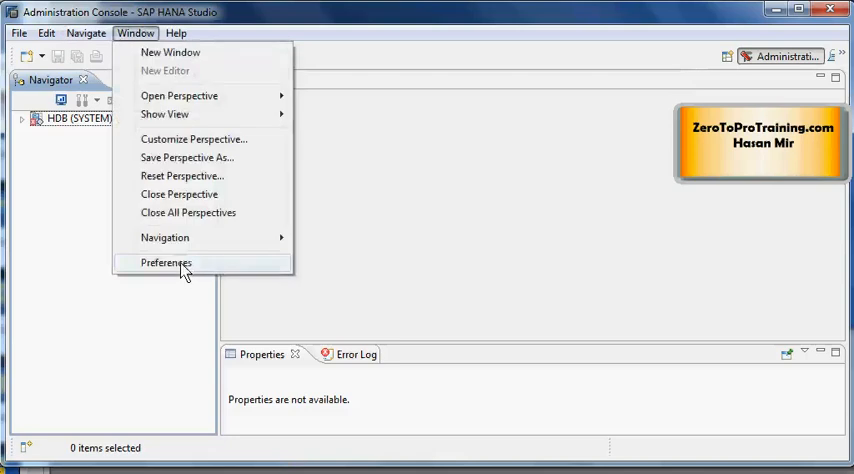
pyautogui.click(166, 263)
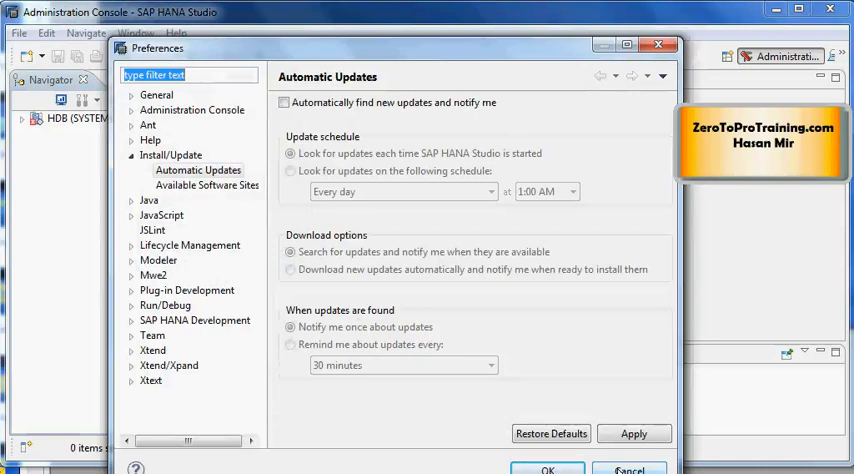
pyautogui.moveTo(253, 221)
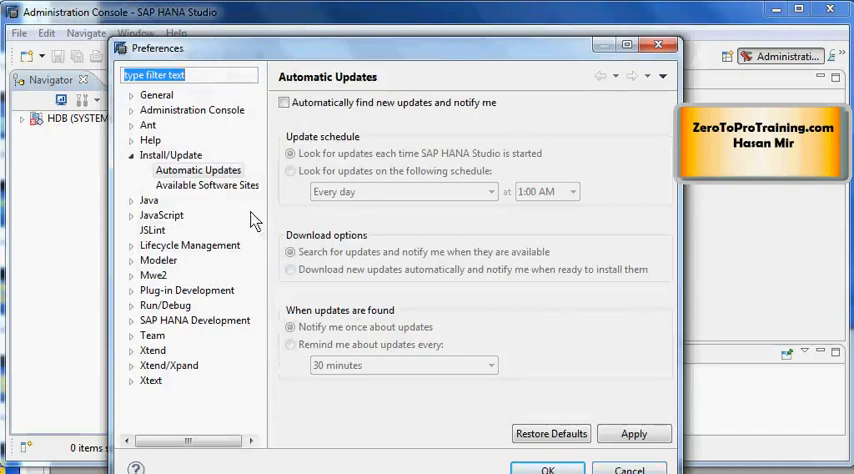
pyautogui.moveTo(254, 220)
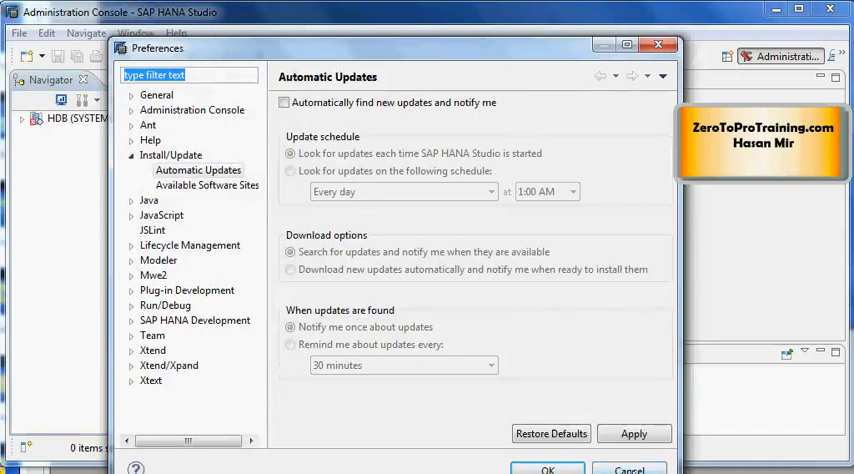